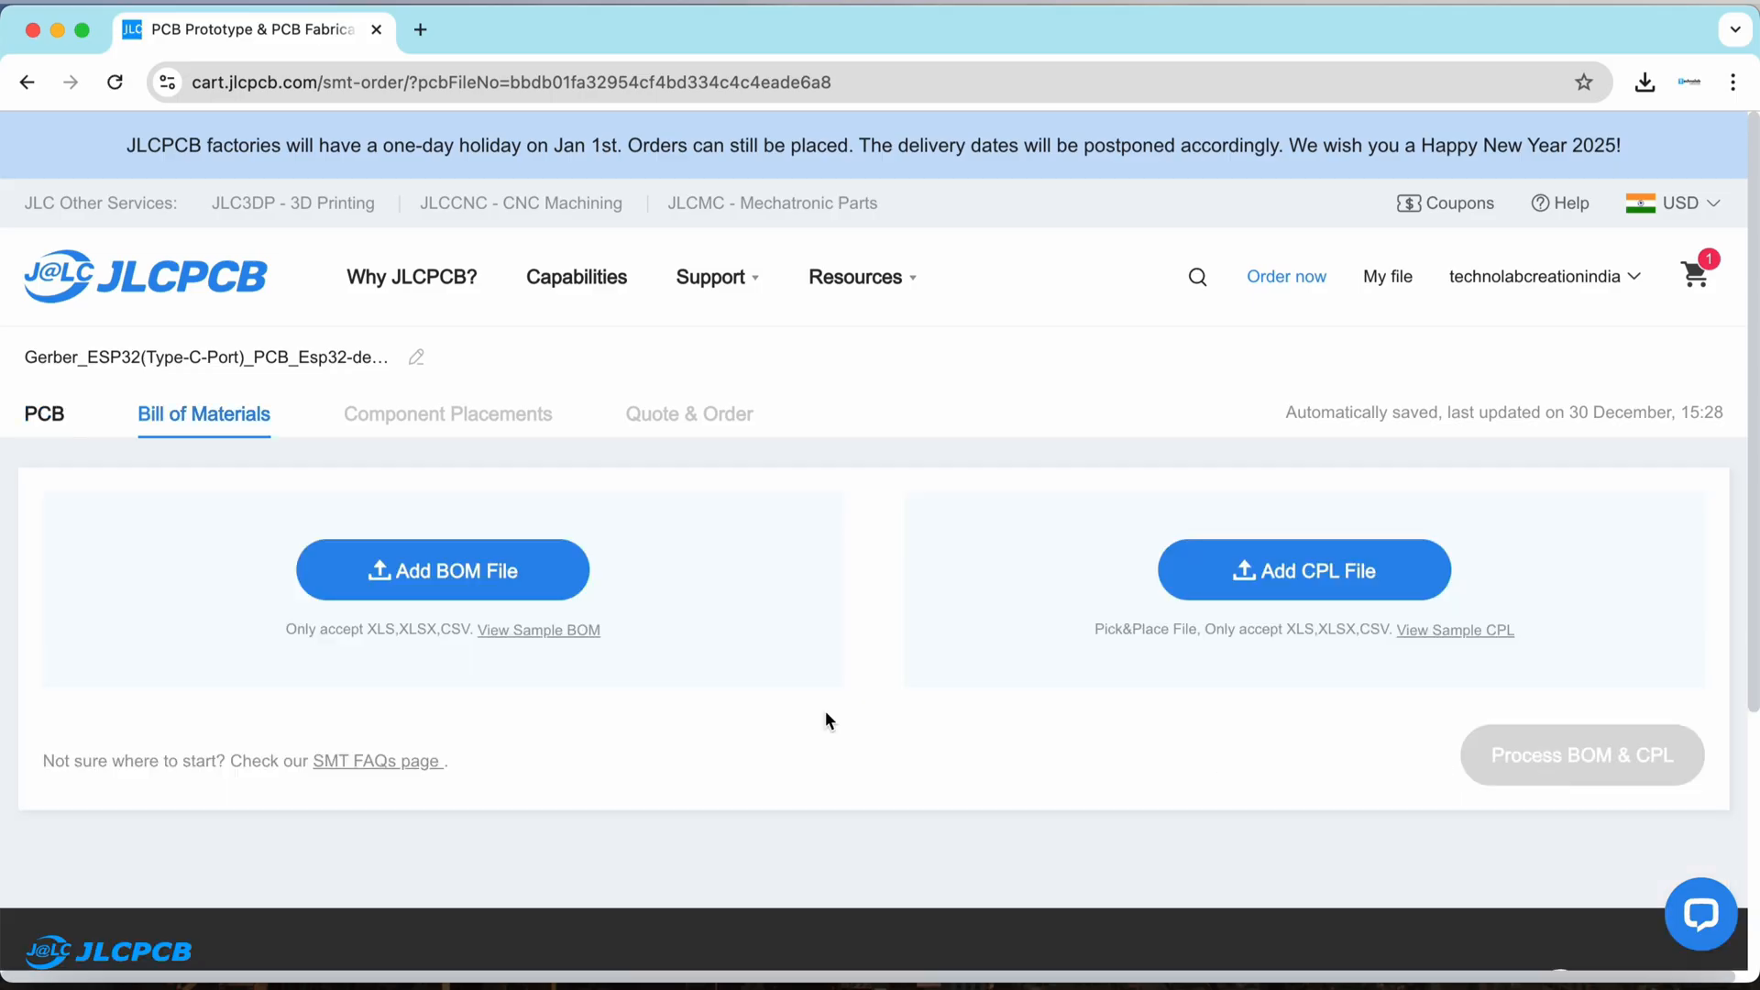
Go to the JLCPCB home page and scroll down toward Instant Quote
click(1304, 570)
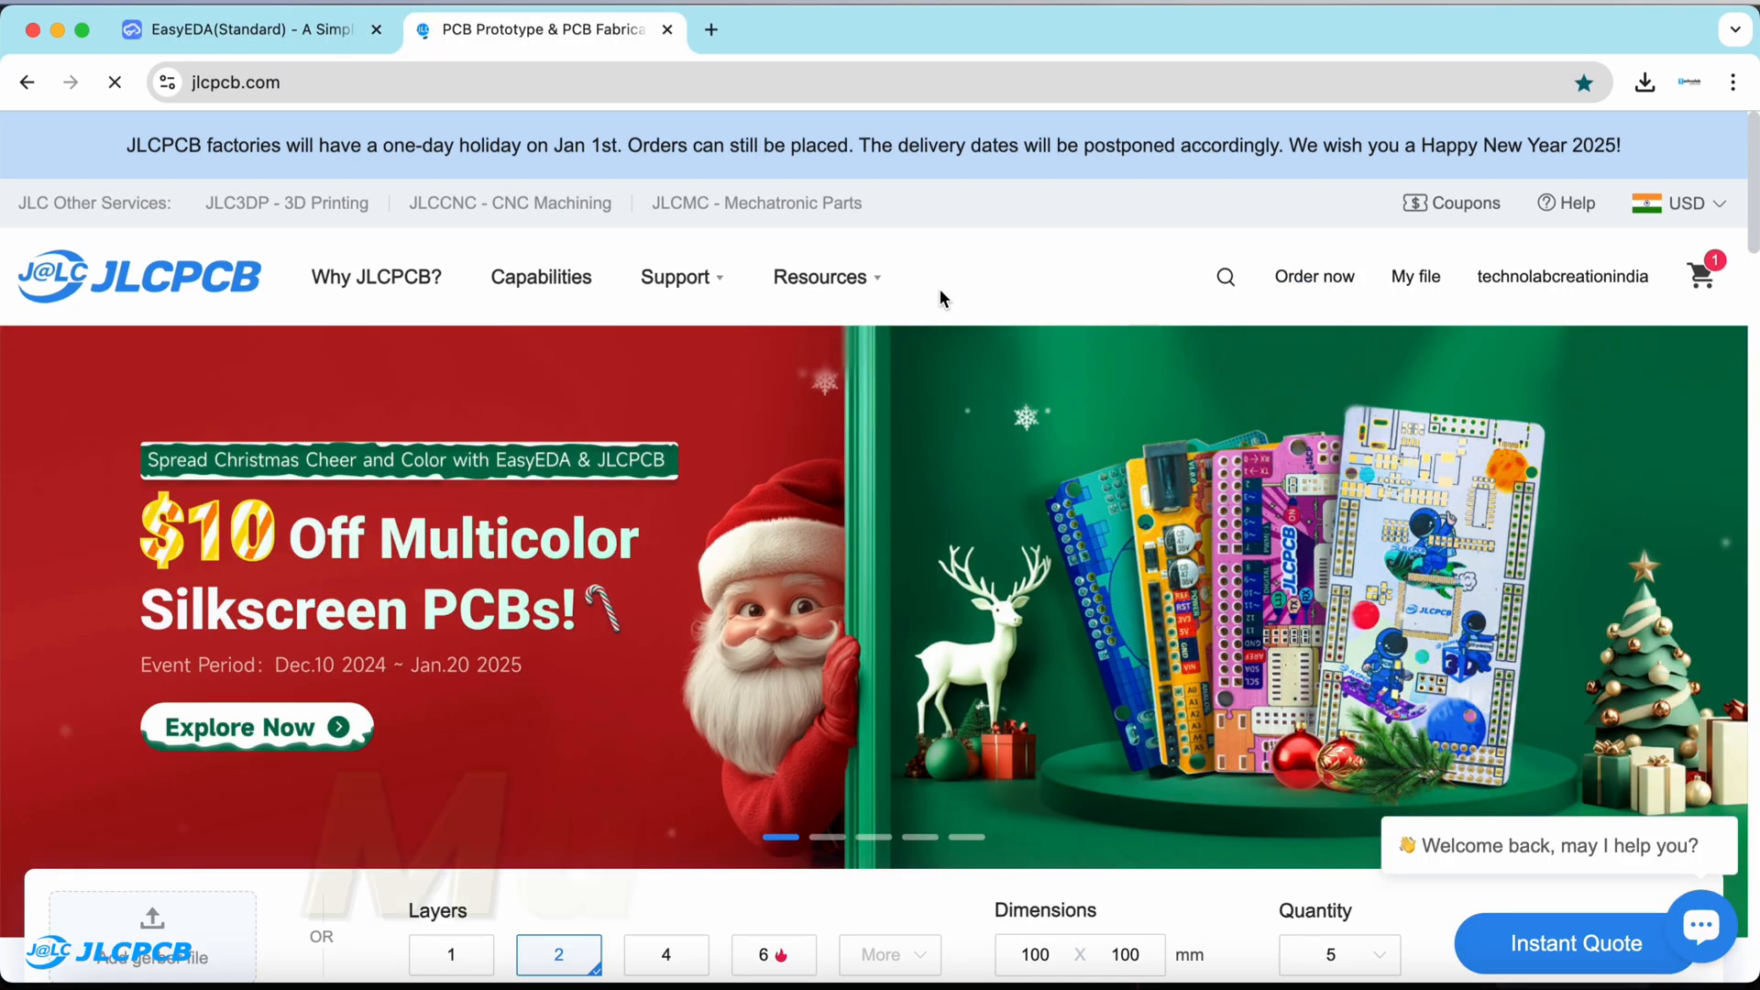
scroll(down, 3)
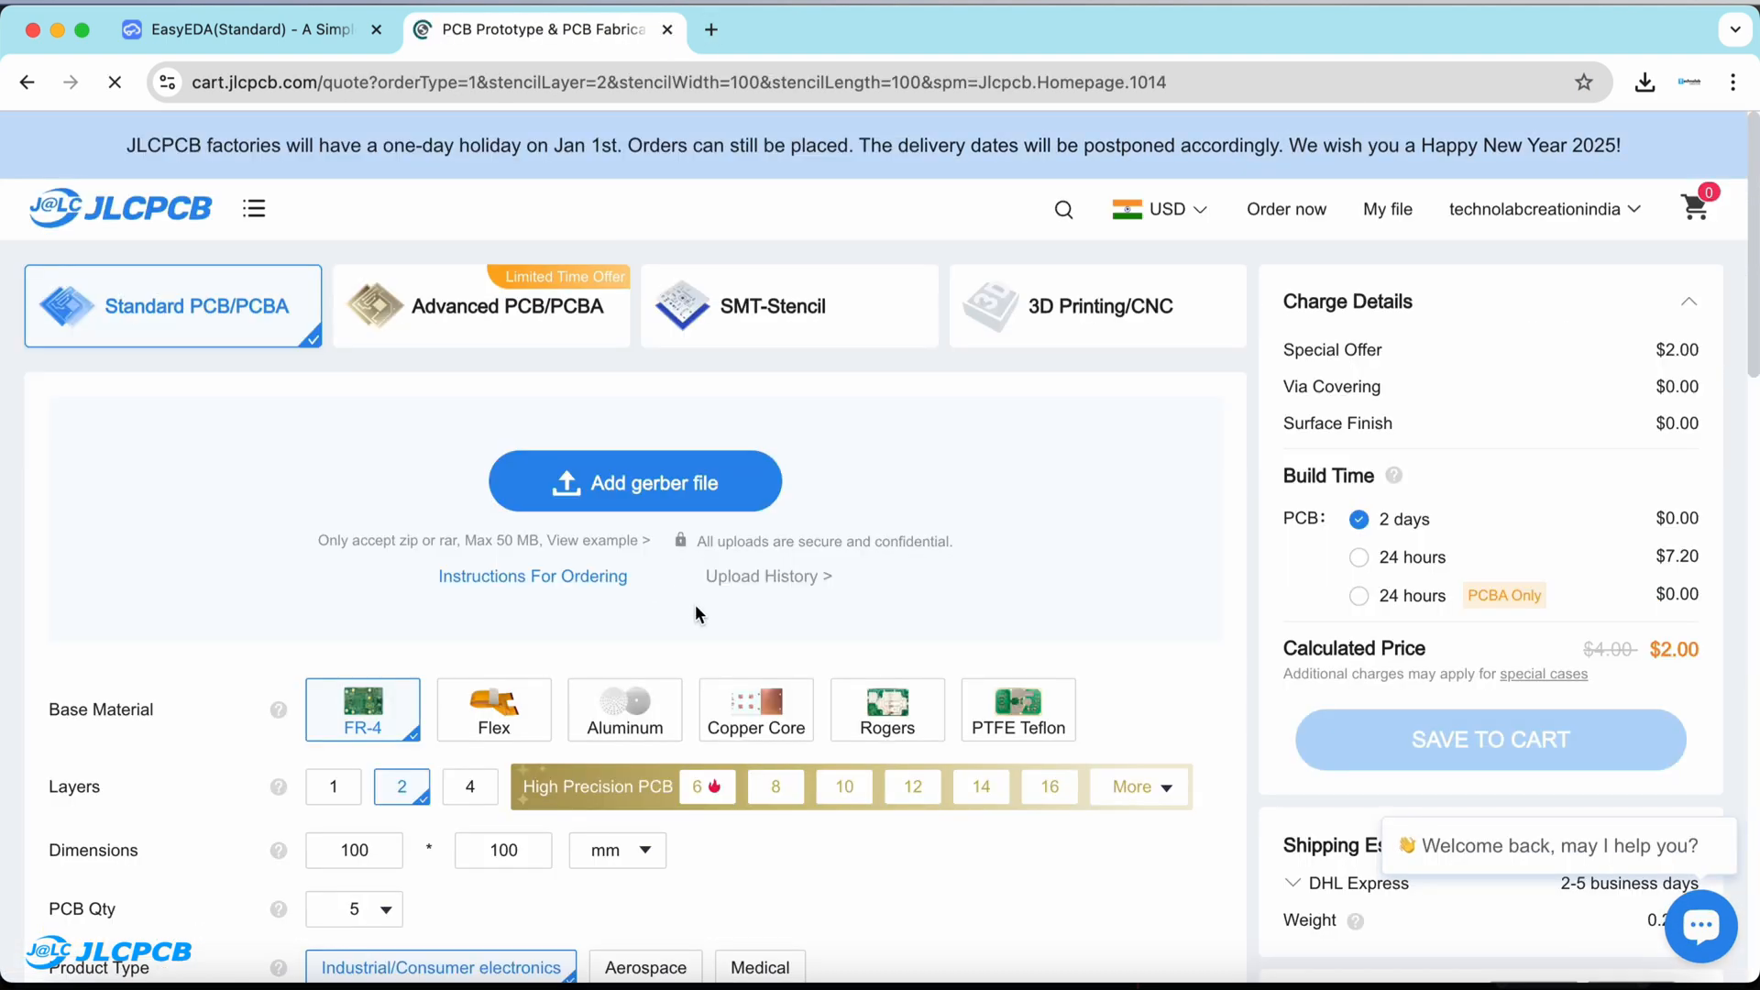
Upload the Gerber zip and save the PCB order to the cart
click(637, 481)
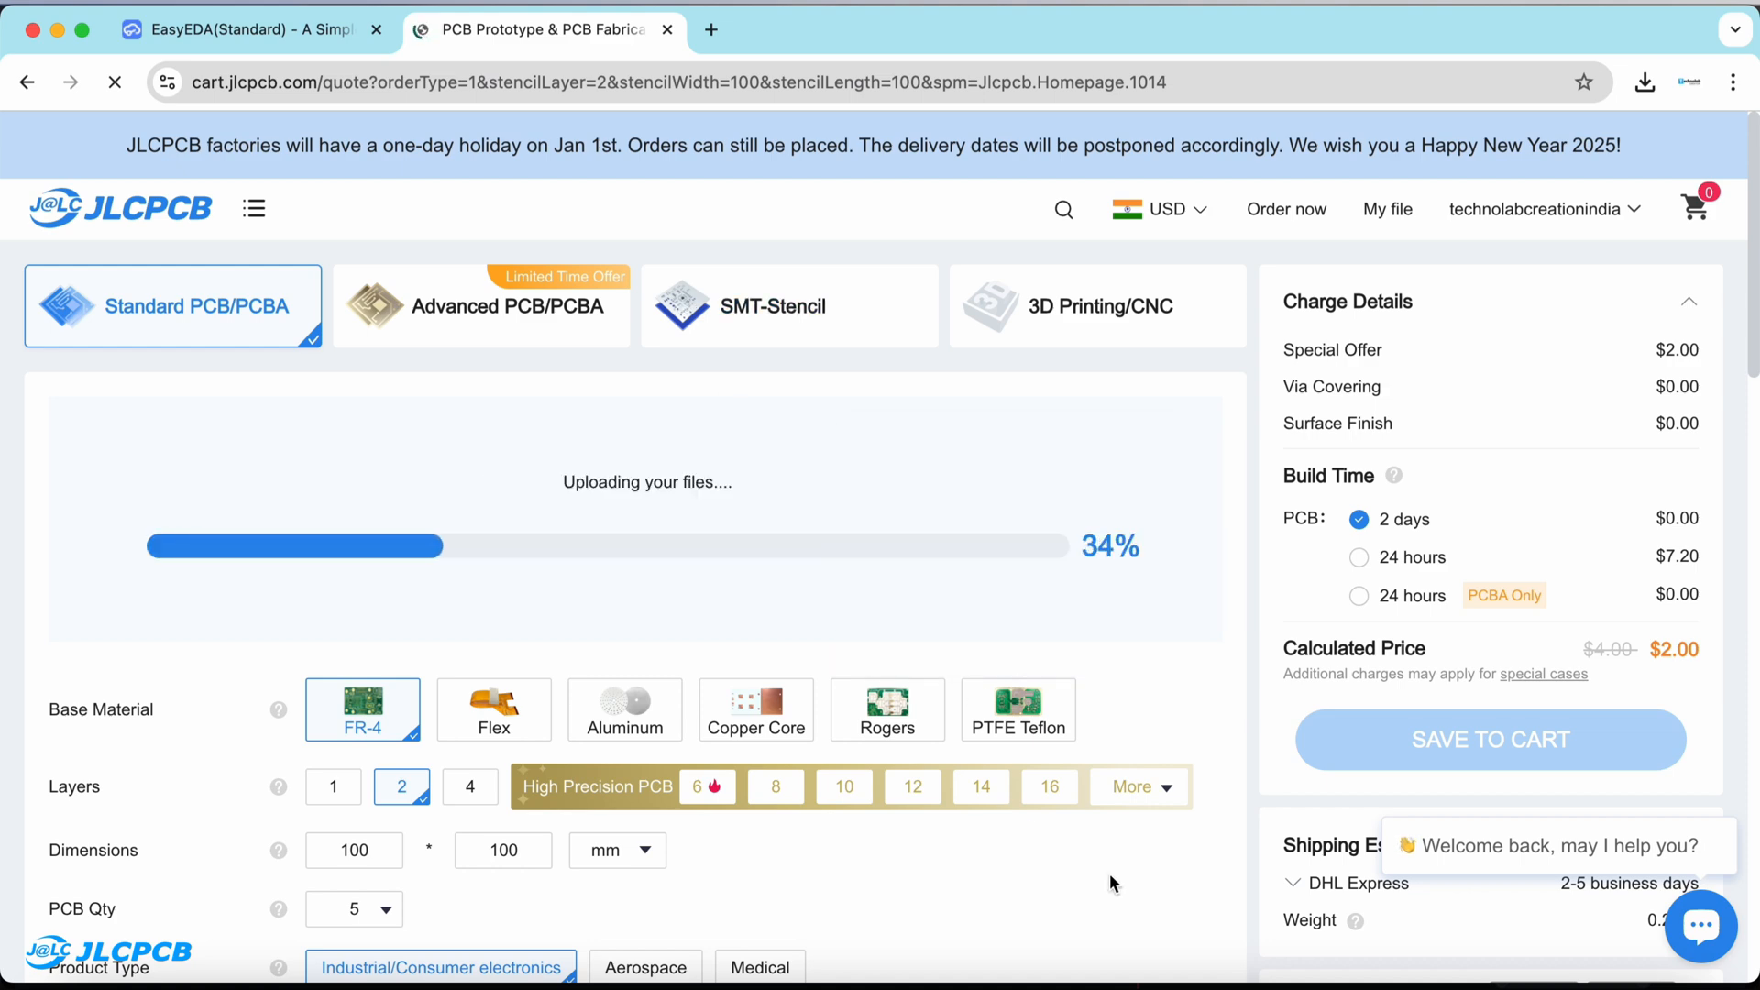
scroll(down, 3)
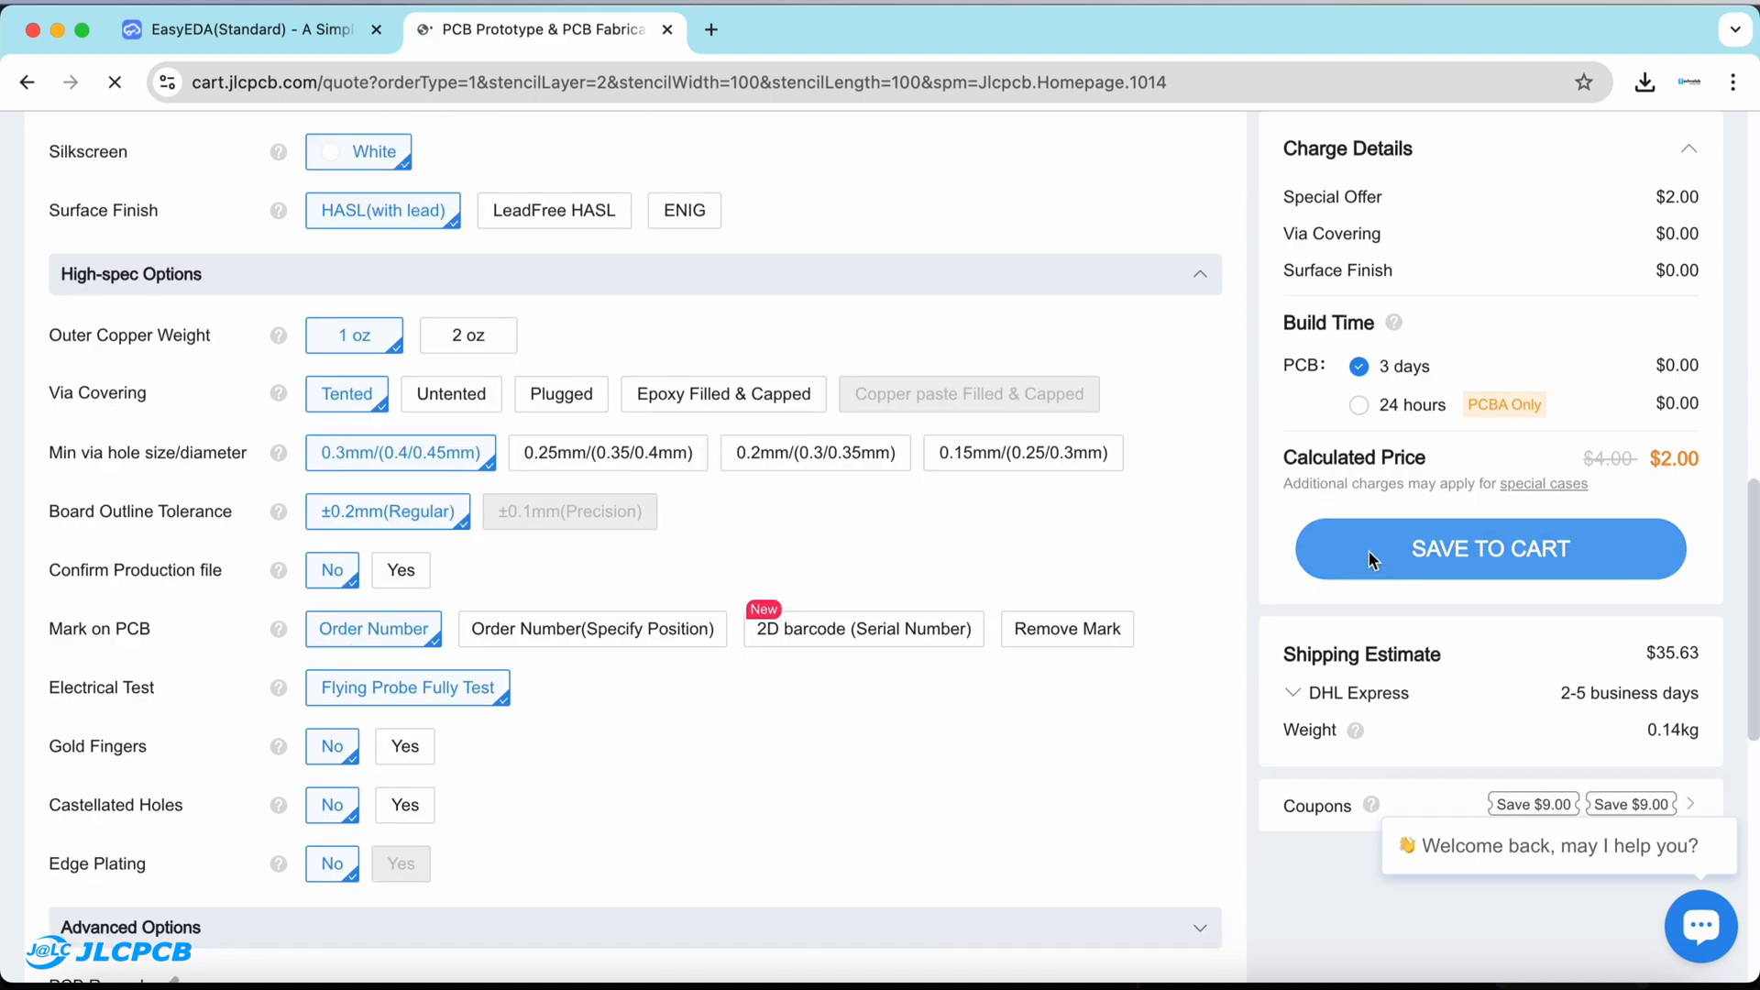
click(1488, 549)
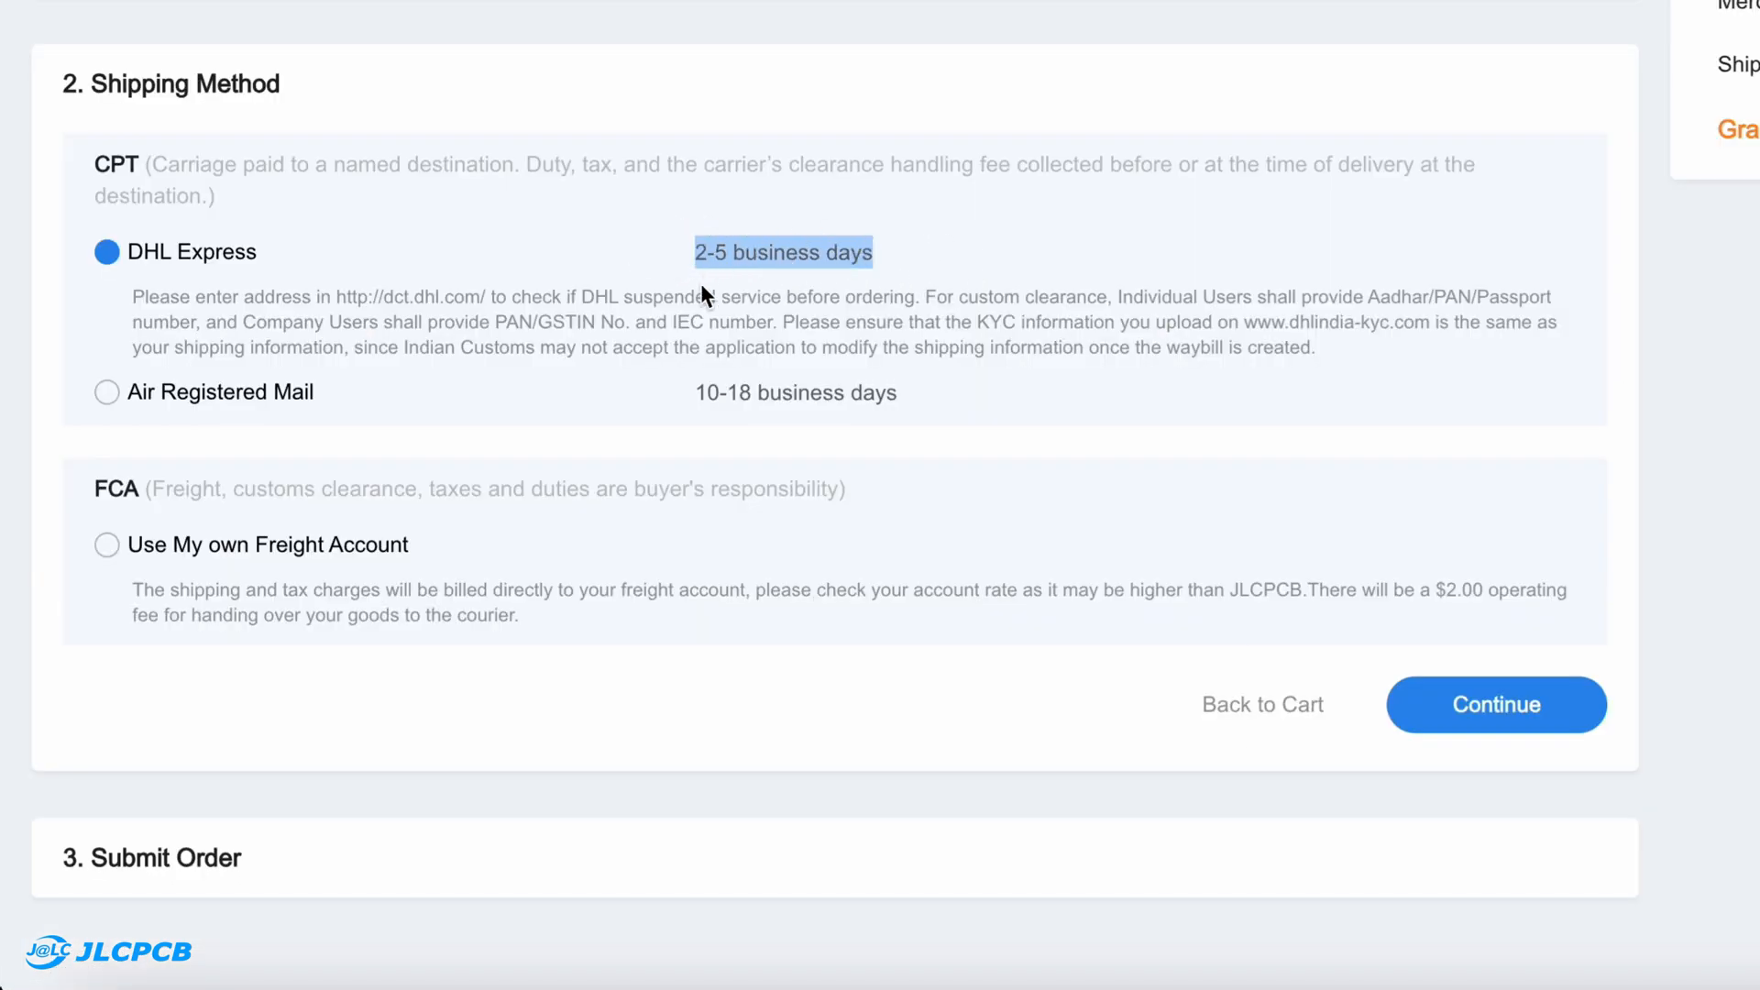
mouse_move(780, 299)
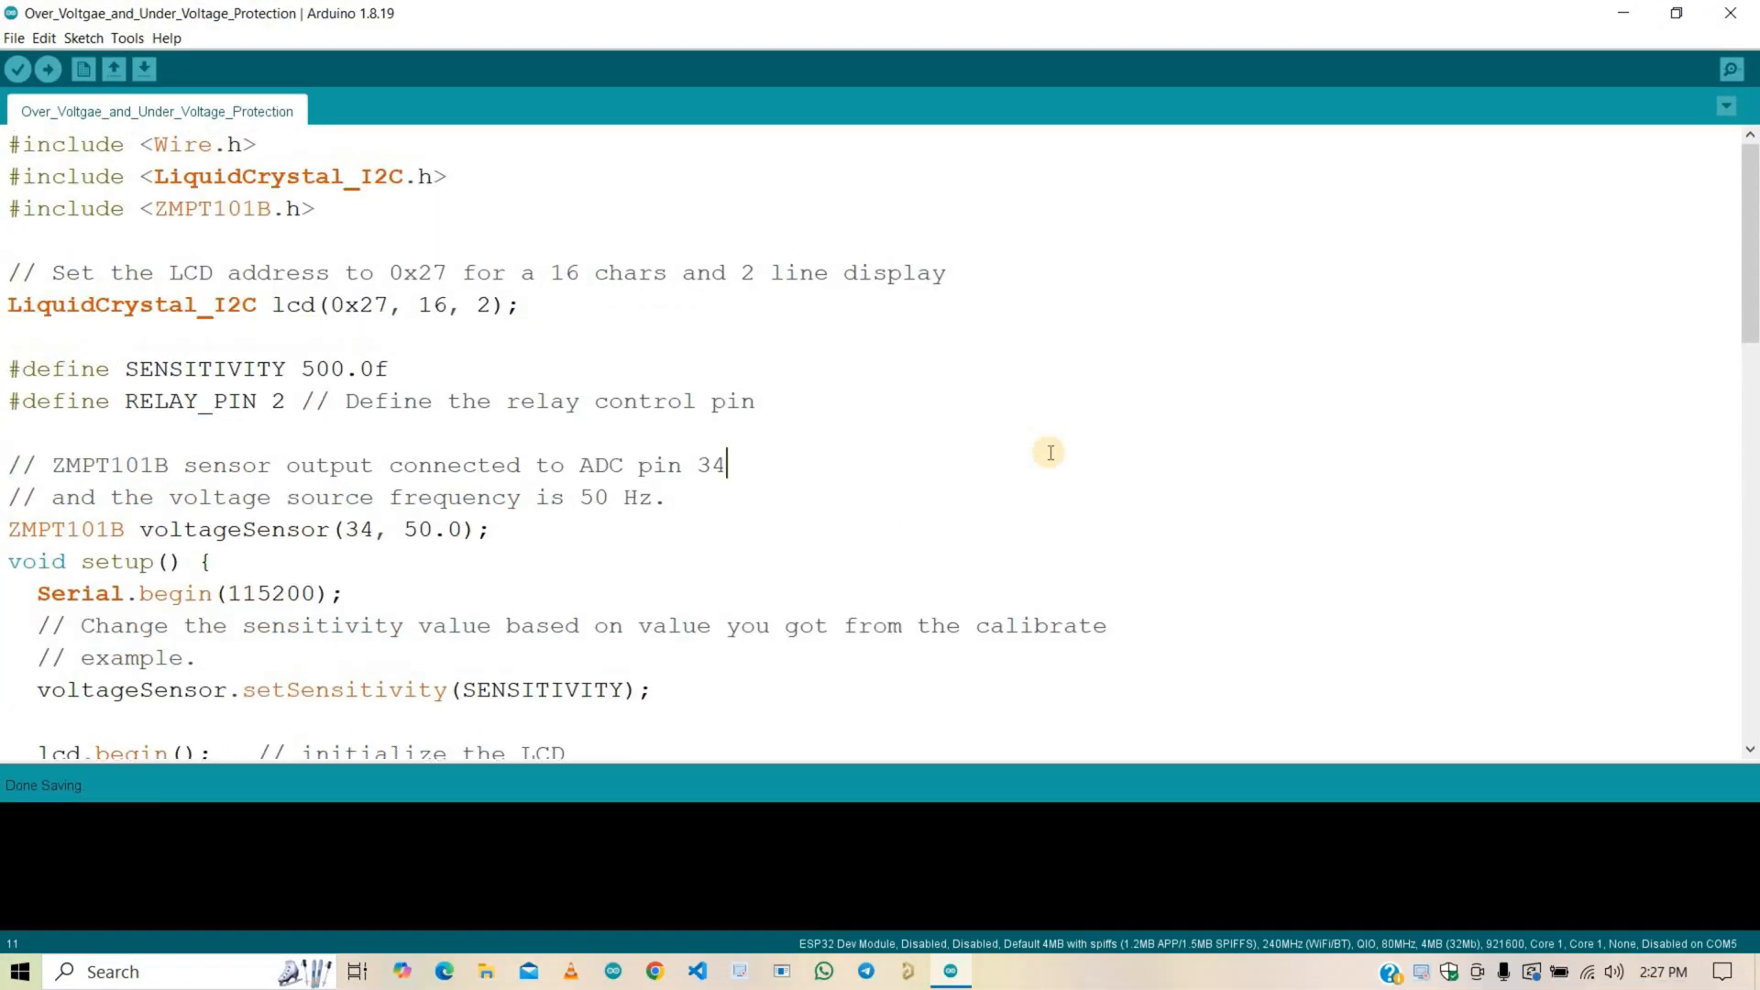
mouse_move(934, 237)
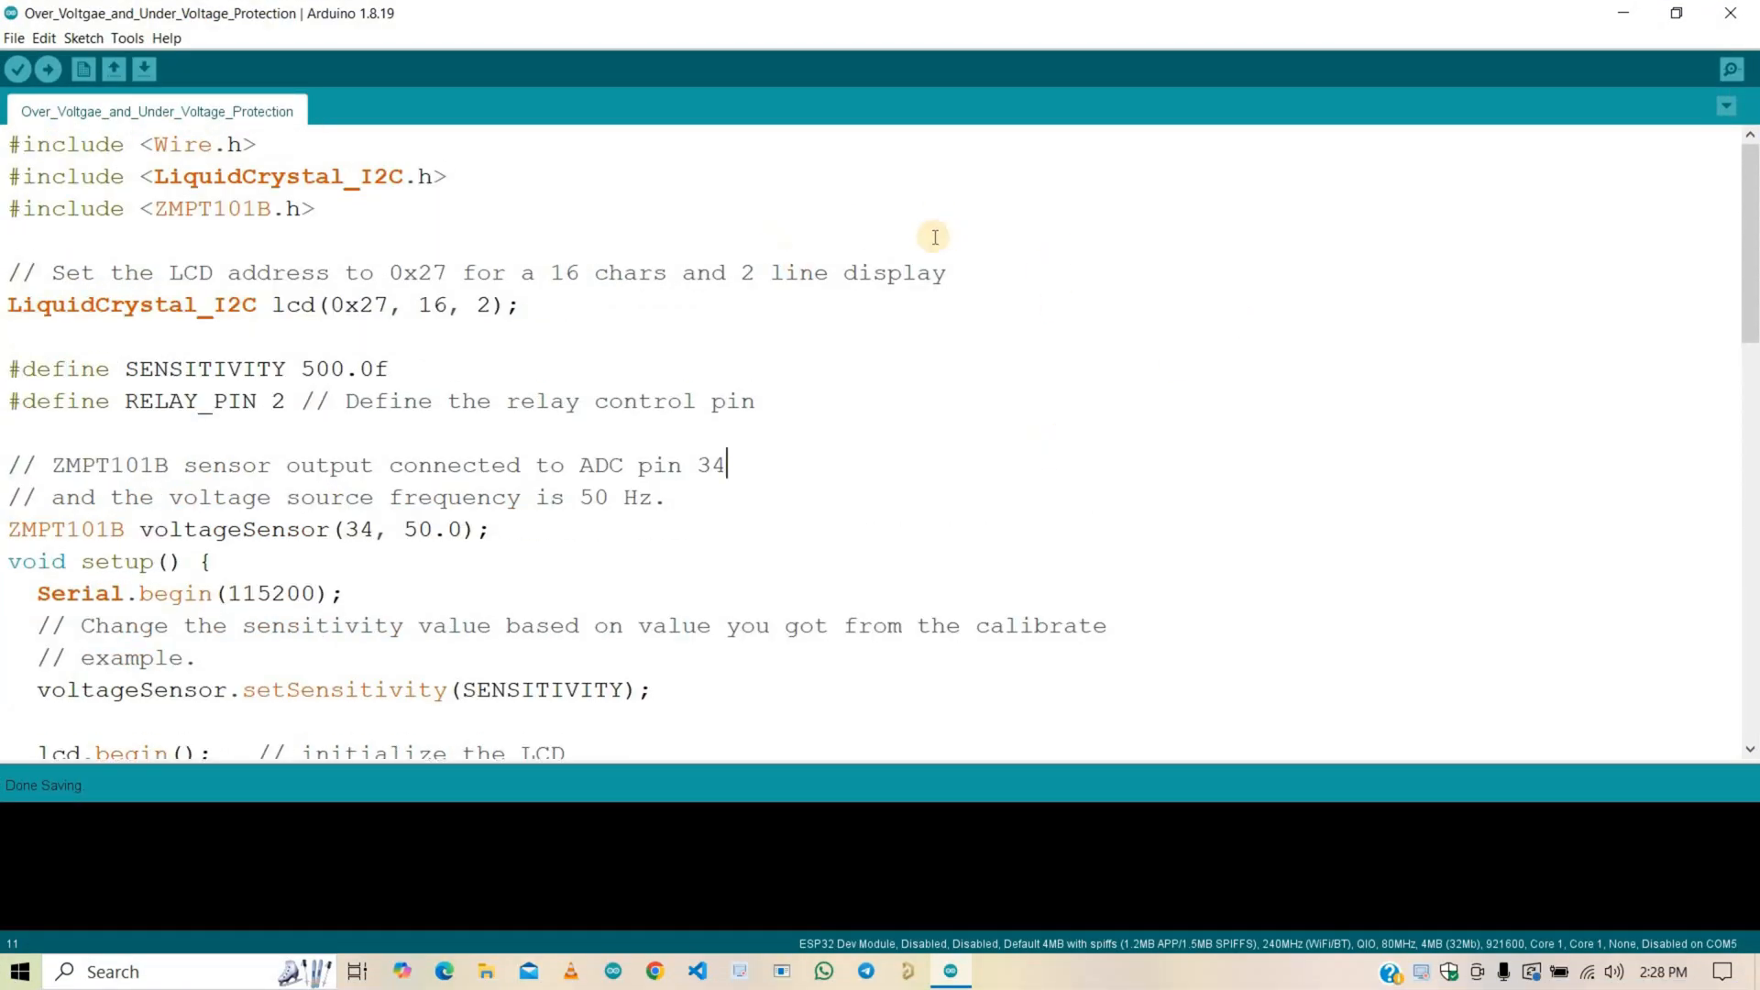
mouse_move(576, 193)
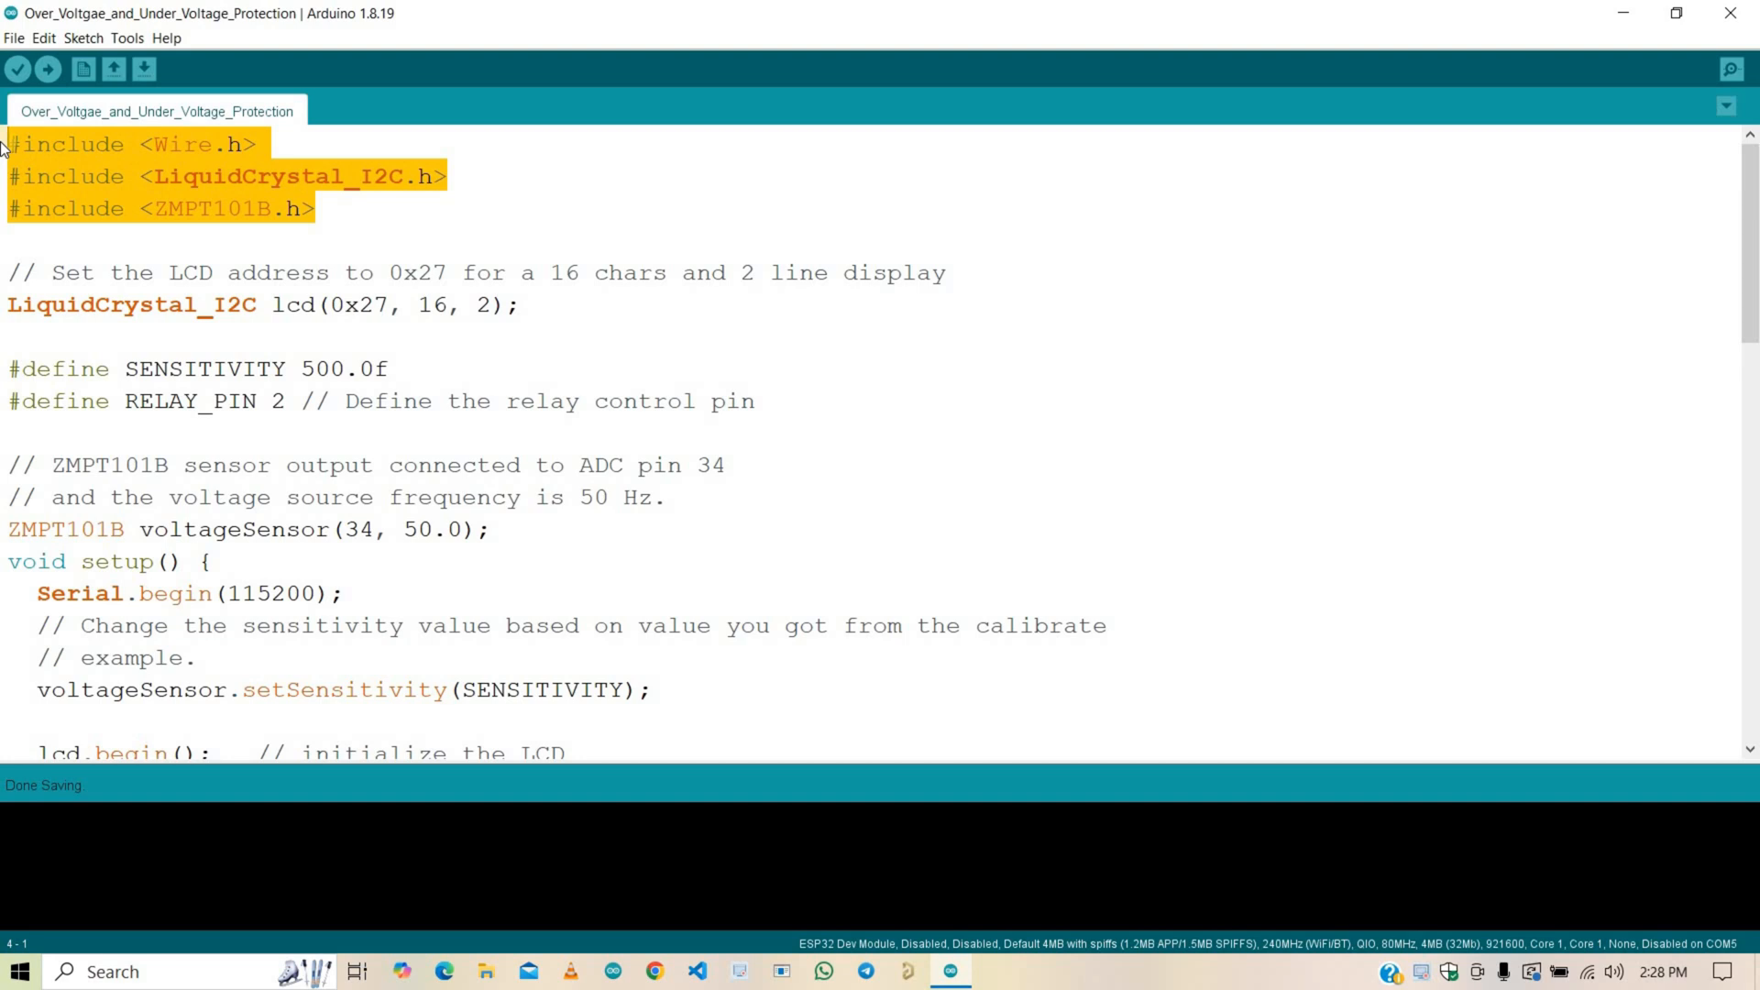
mouse_move(373, 224)
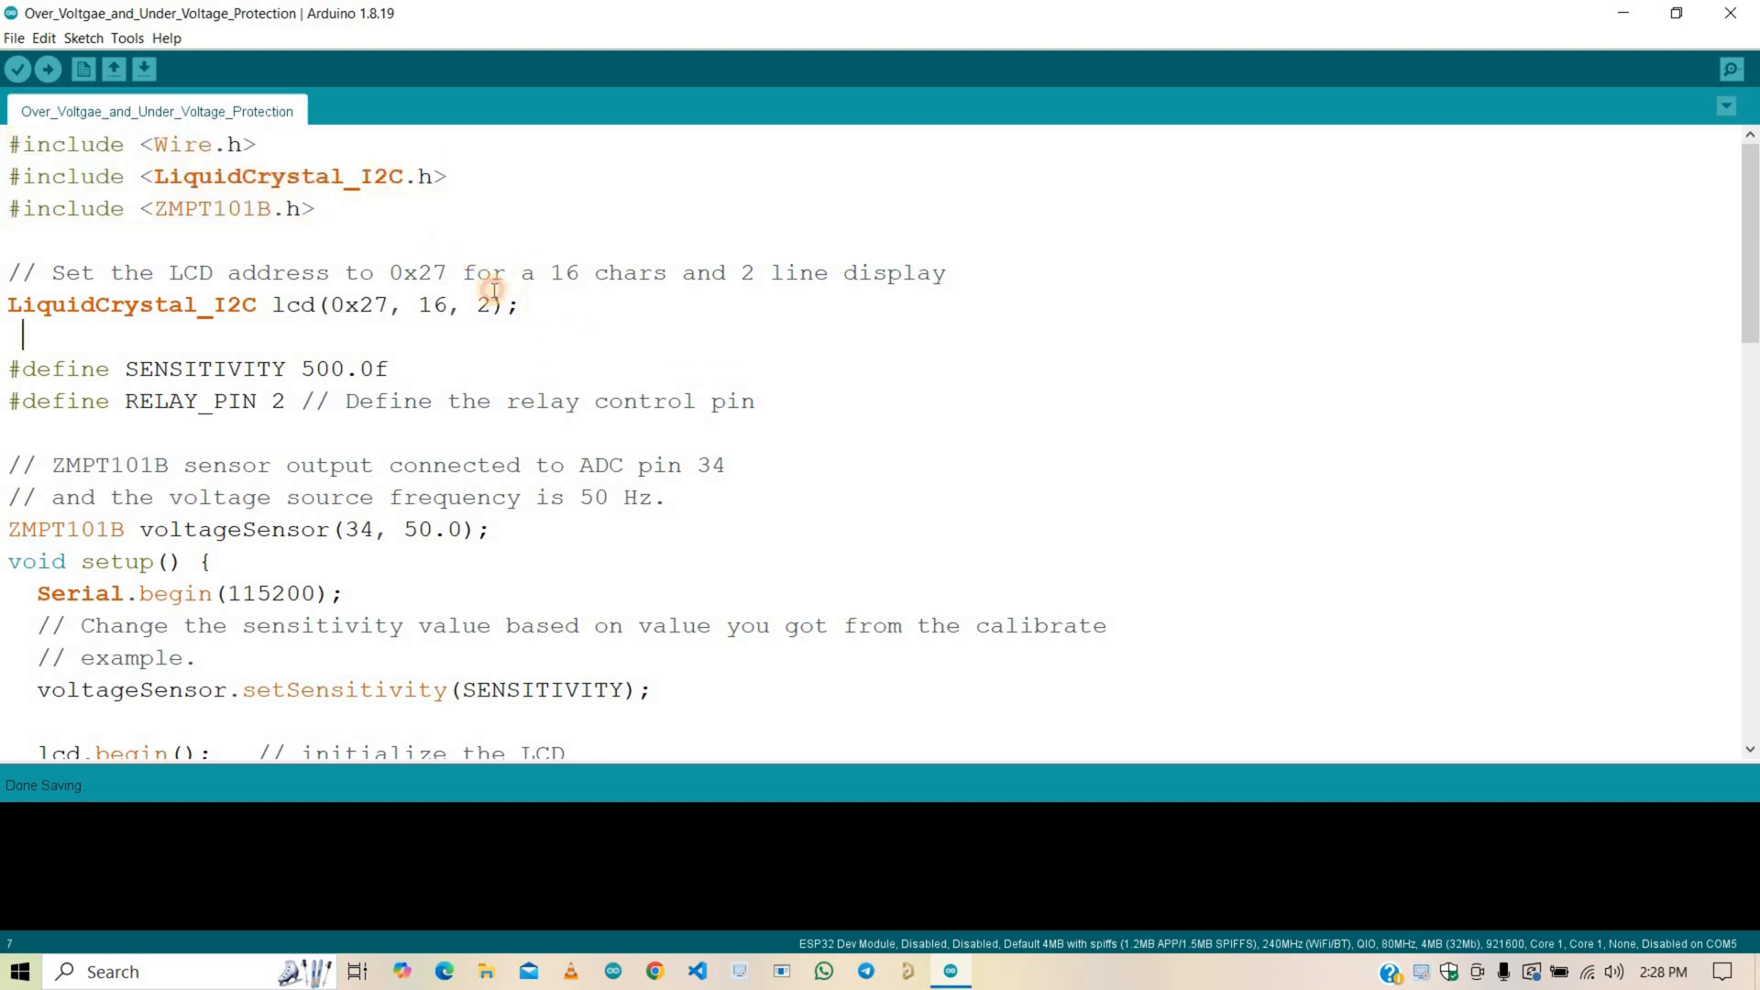
triple_click(265, 305)
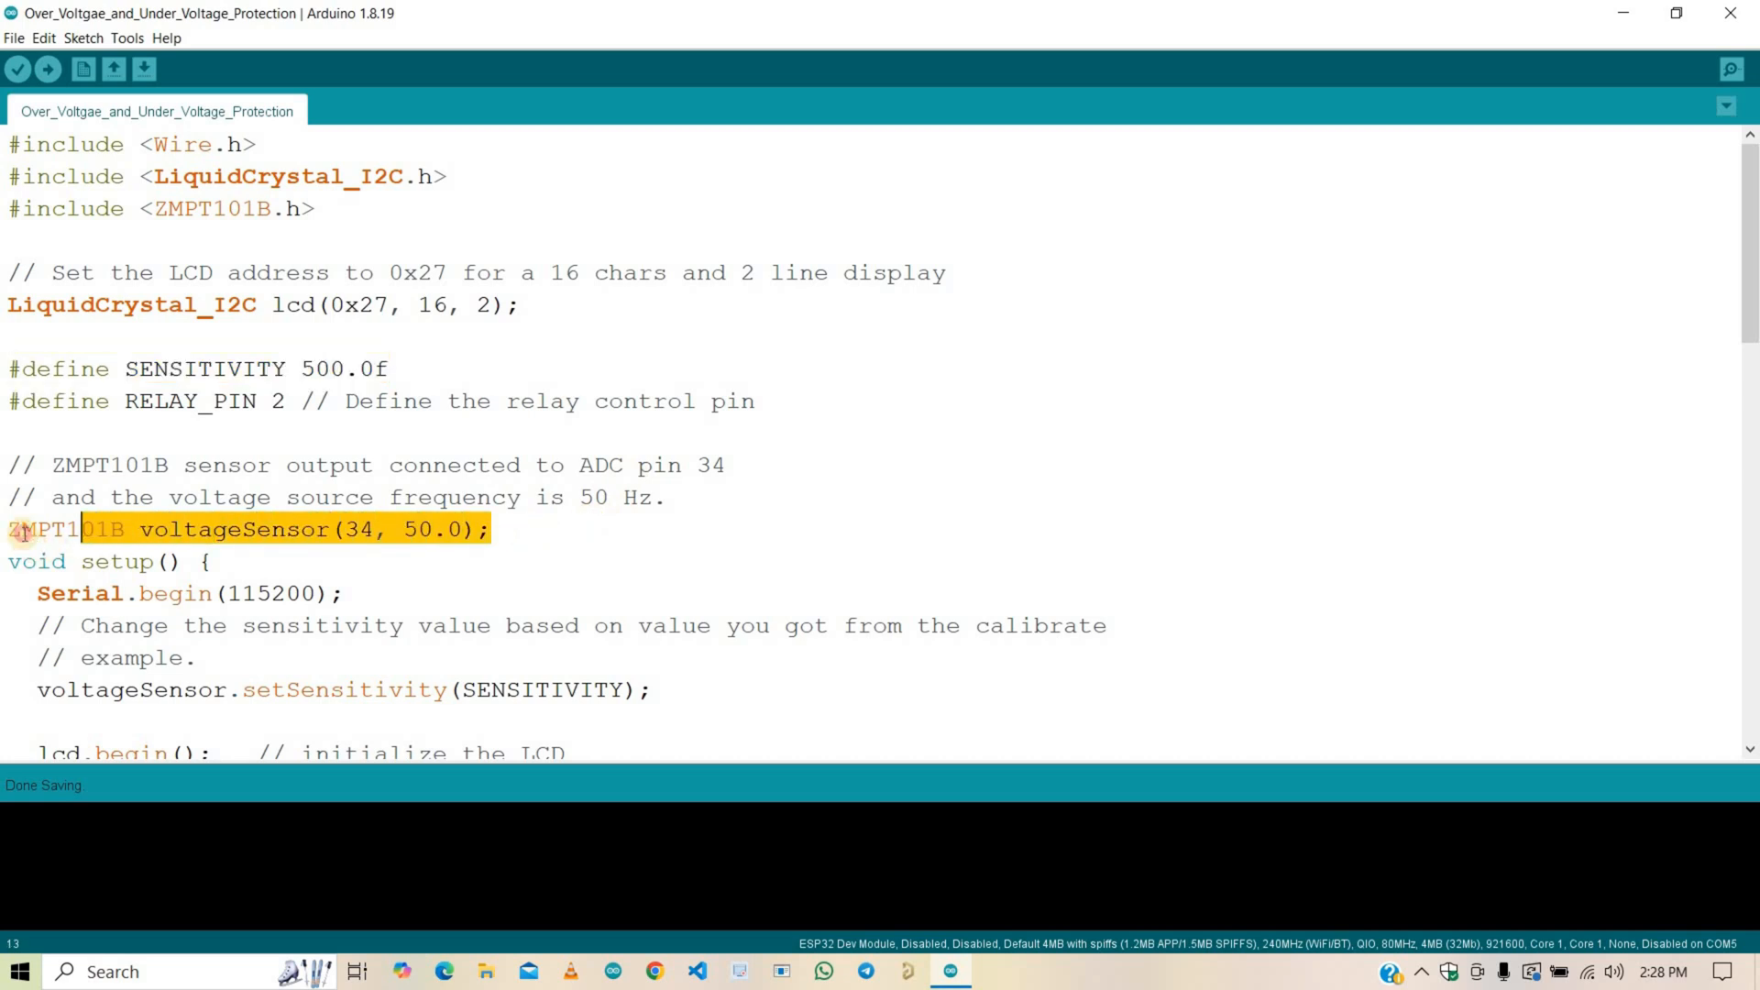
click(352, 529)
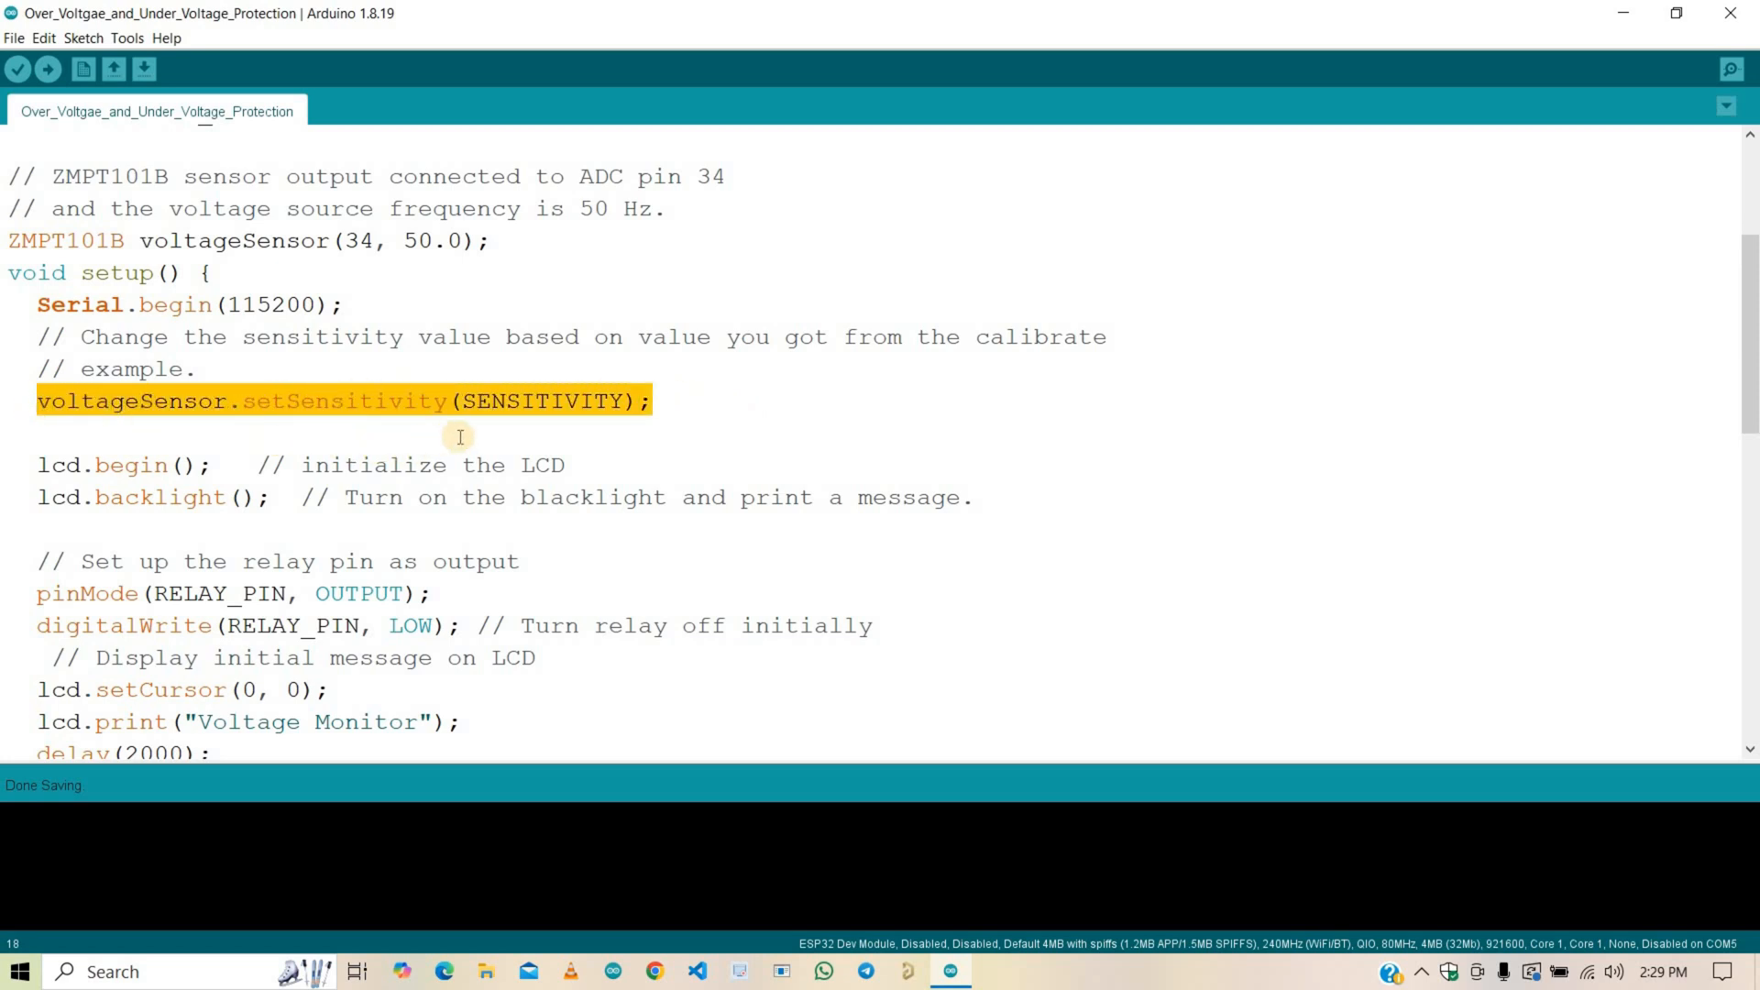
mouse_move(892, 576)
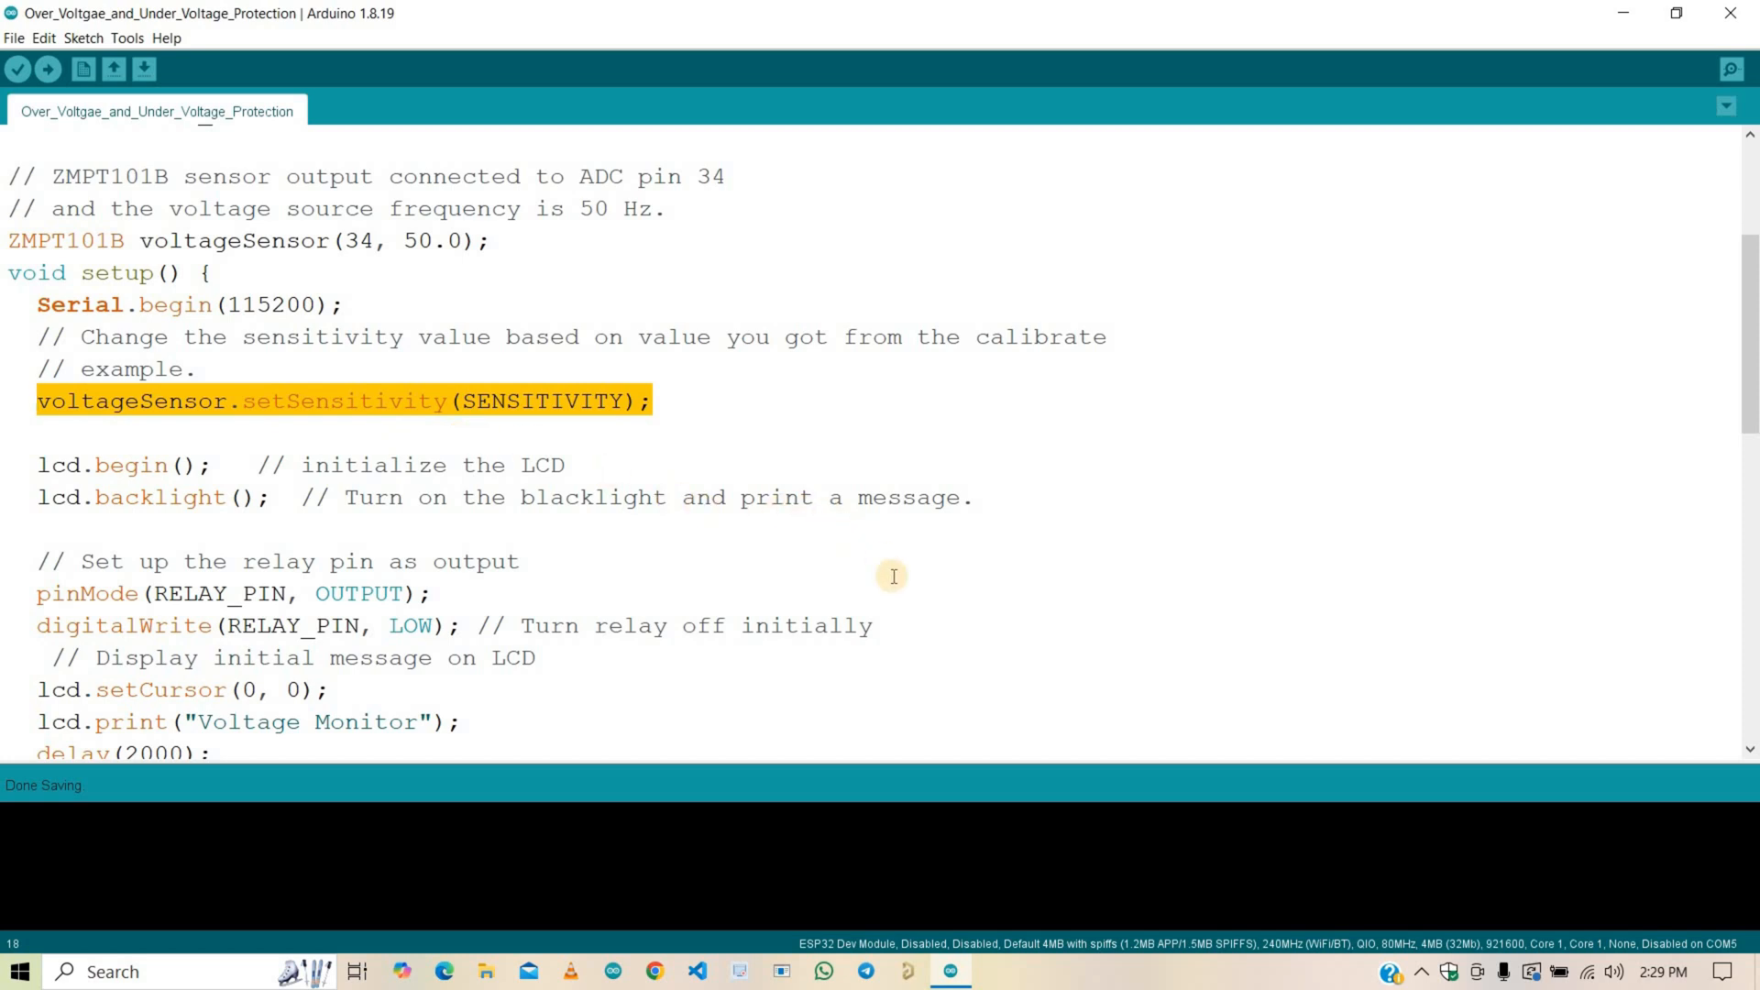
scroll(down, 3)
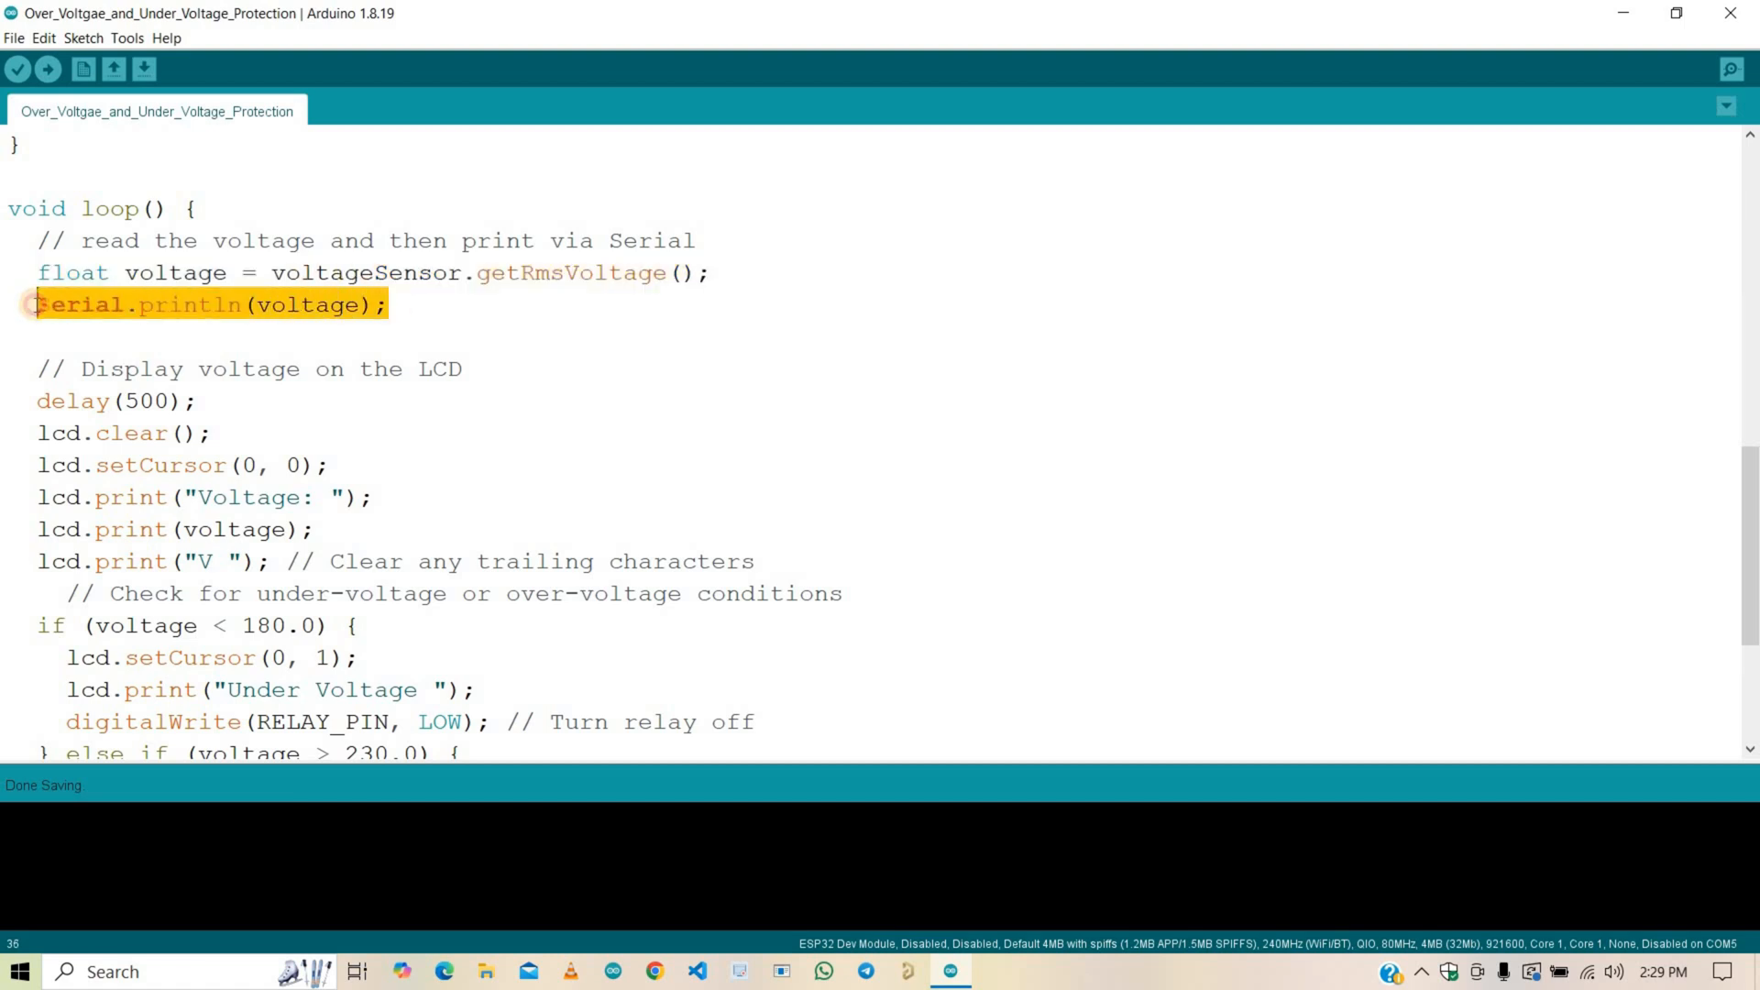
mouse_move(211, 327)
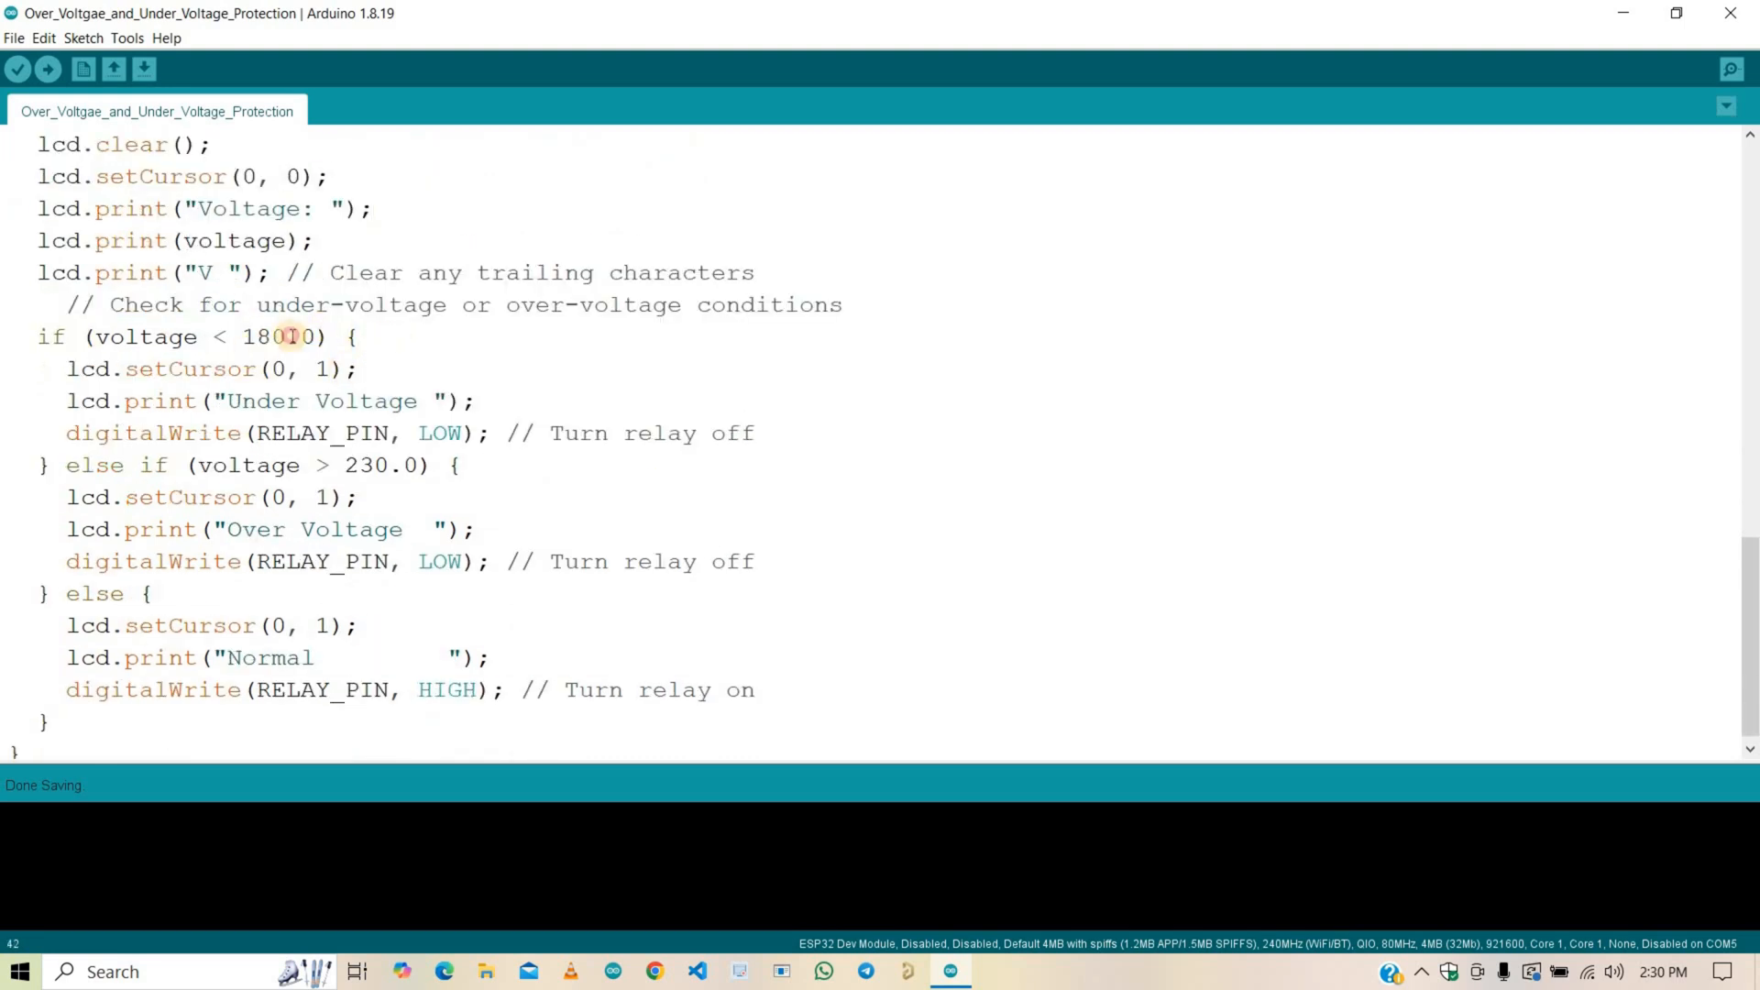
triple_click(191, 337)
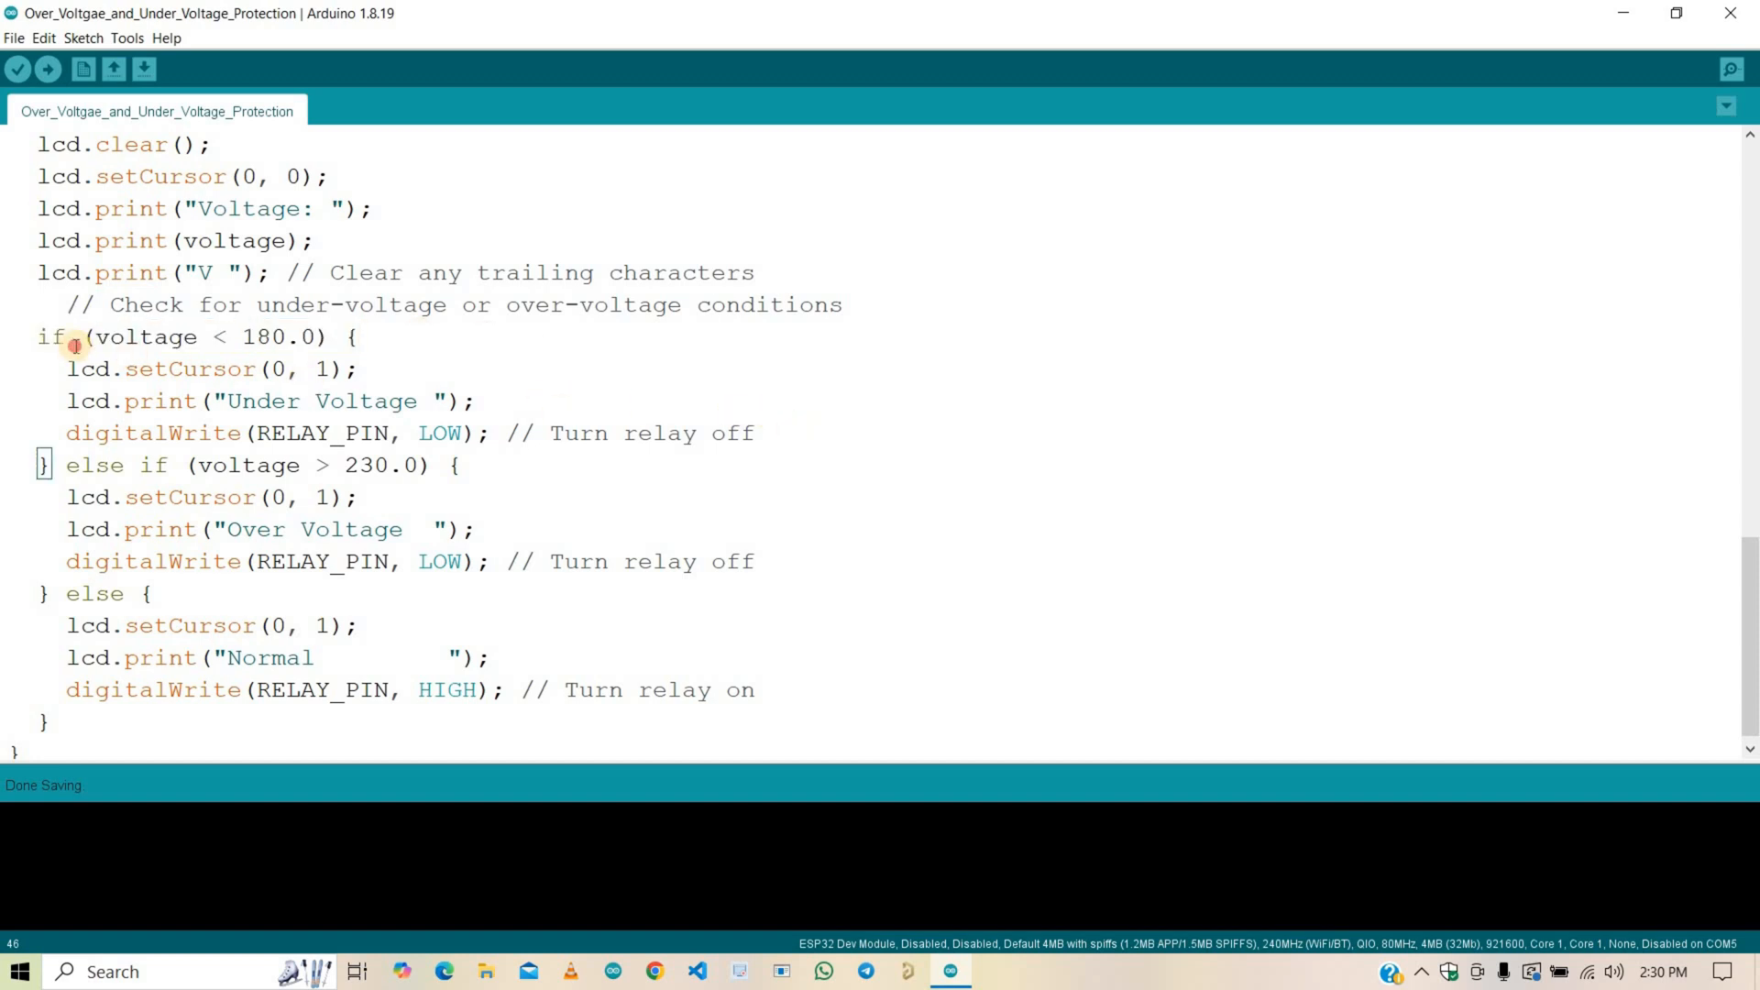
drag(67, 368, 754, 432)
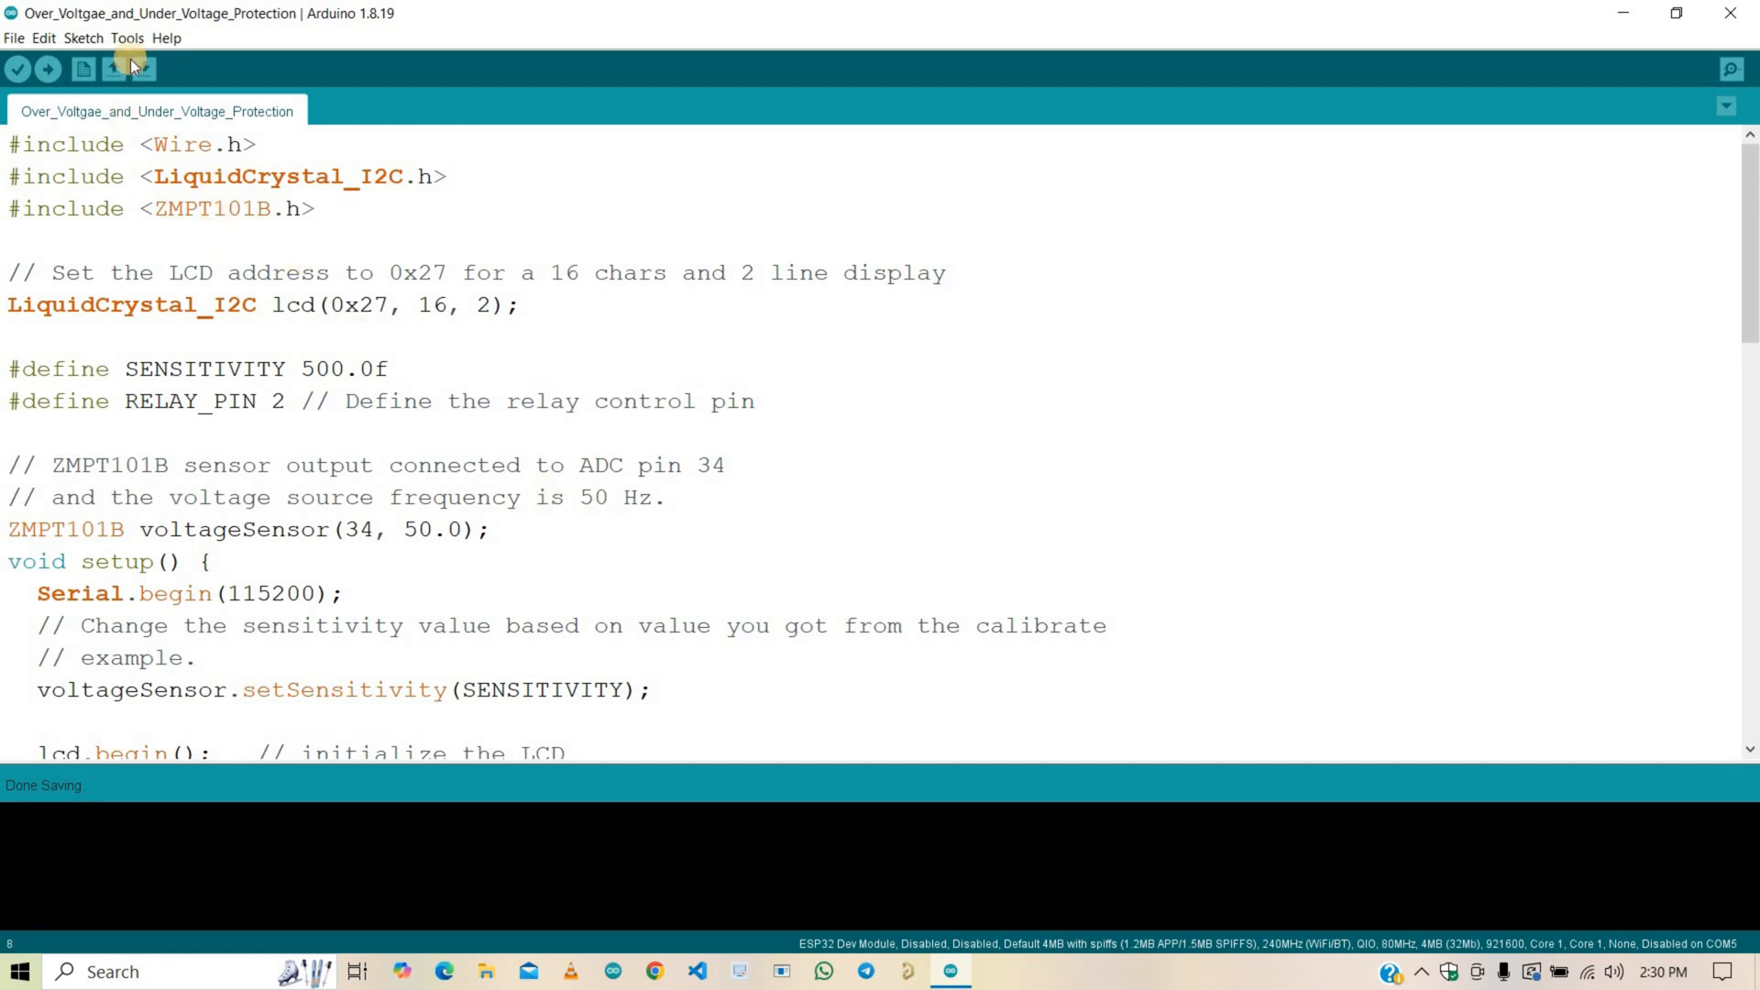
Confirm ESP32 Dev Module on COM5 in Tools and start uploading the sketch
click(127, 37)
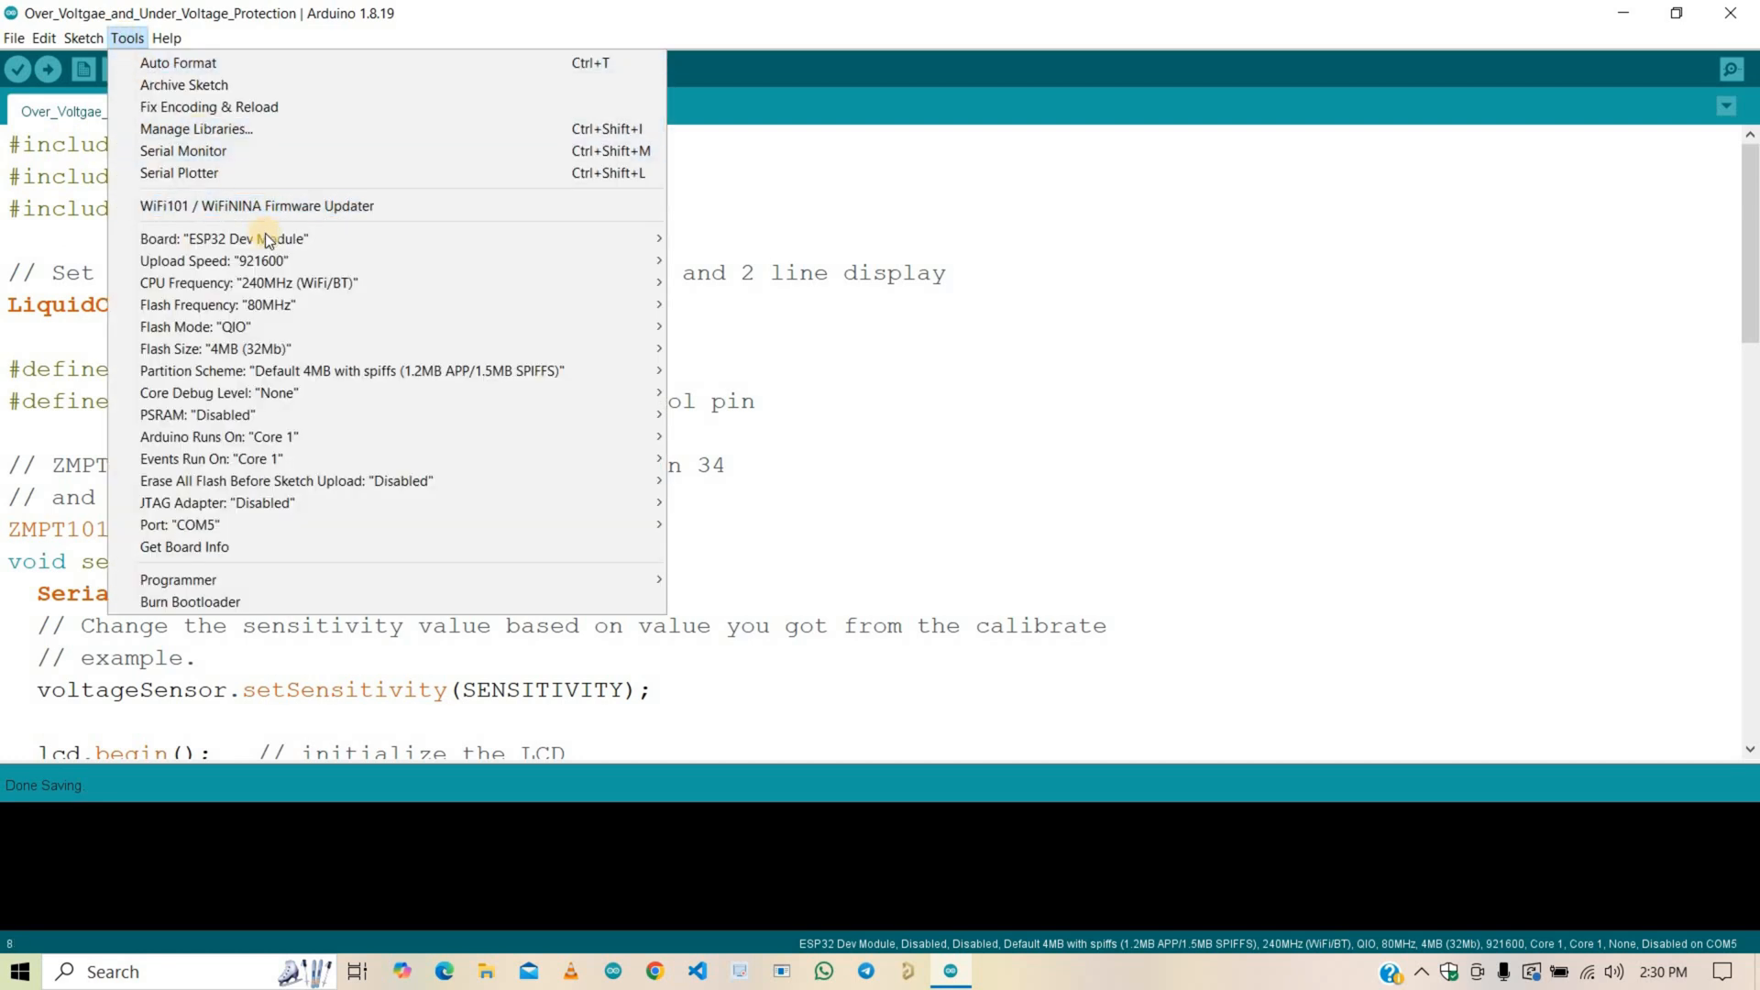
click(224, 238)
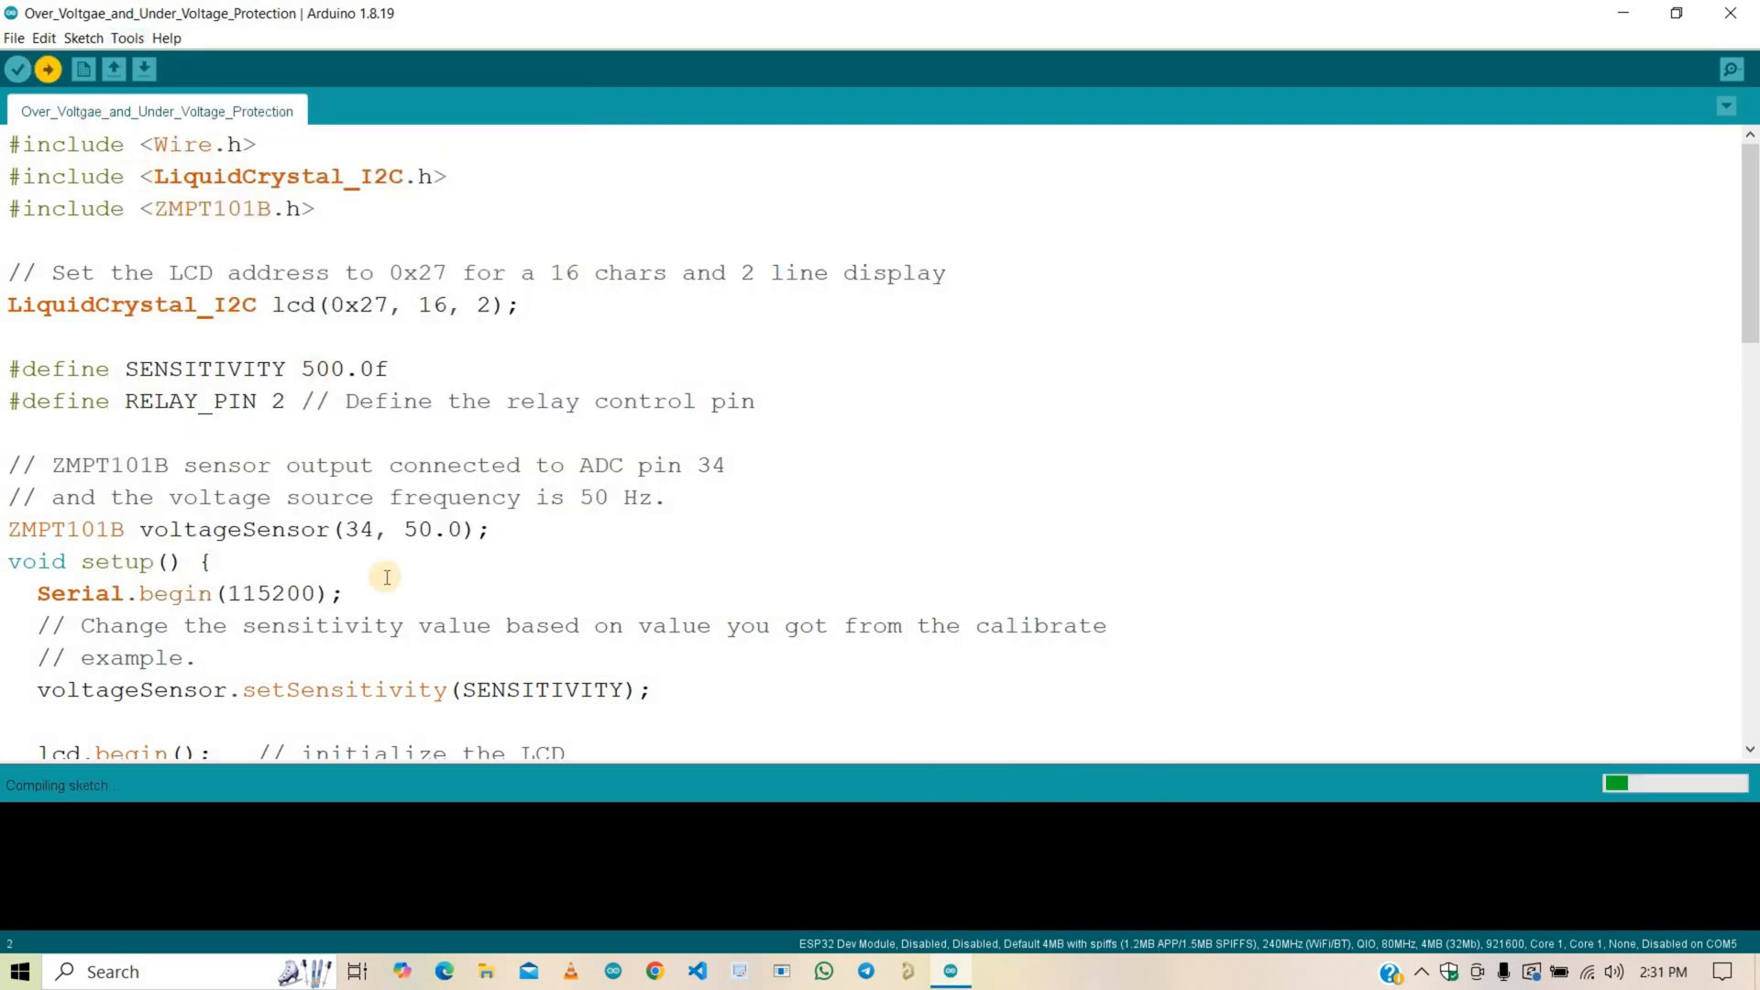
mouse_move(614, 483)
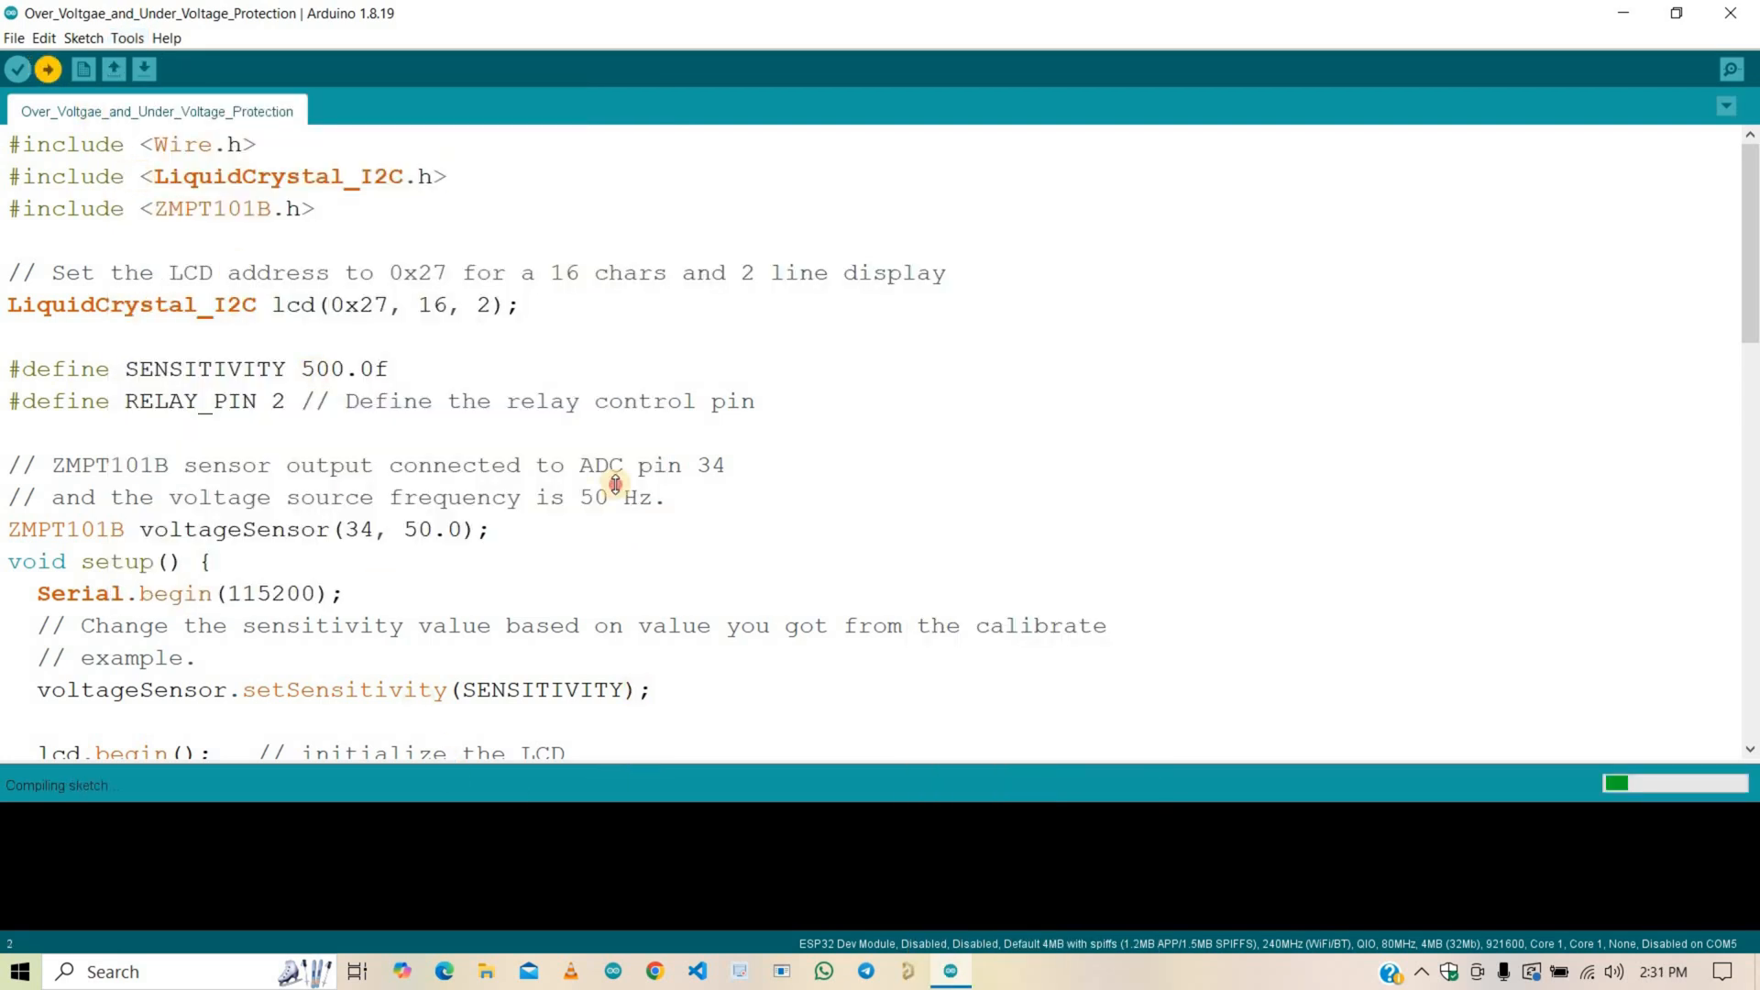